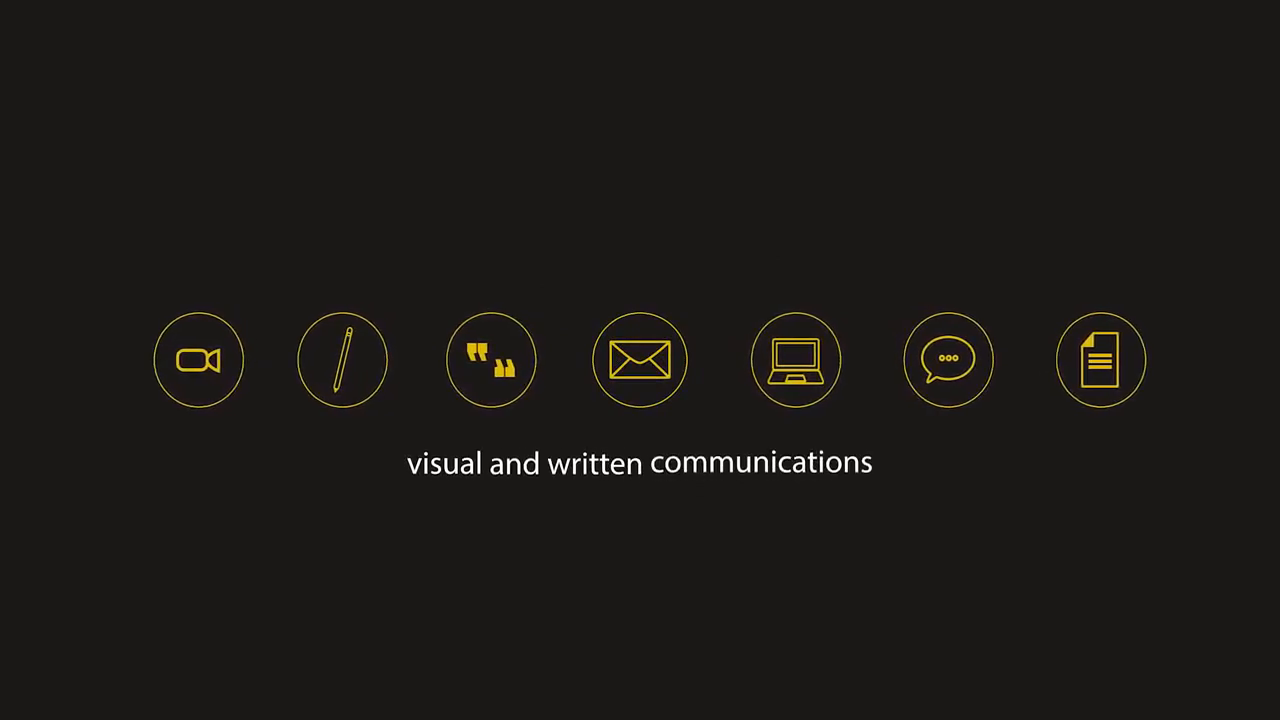
left_click(640, 360)
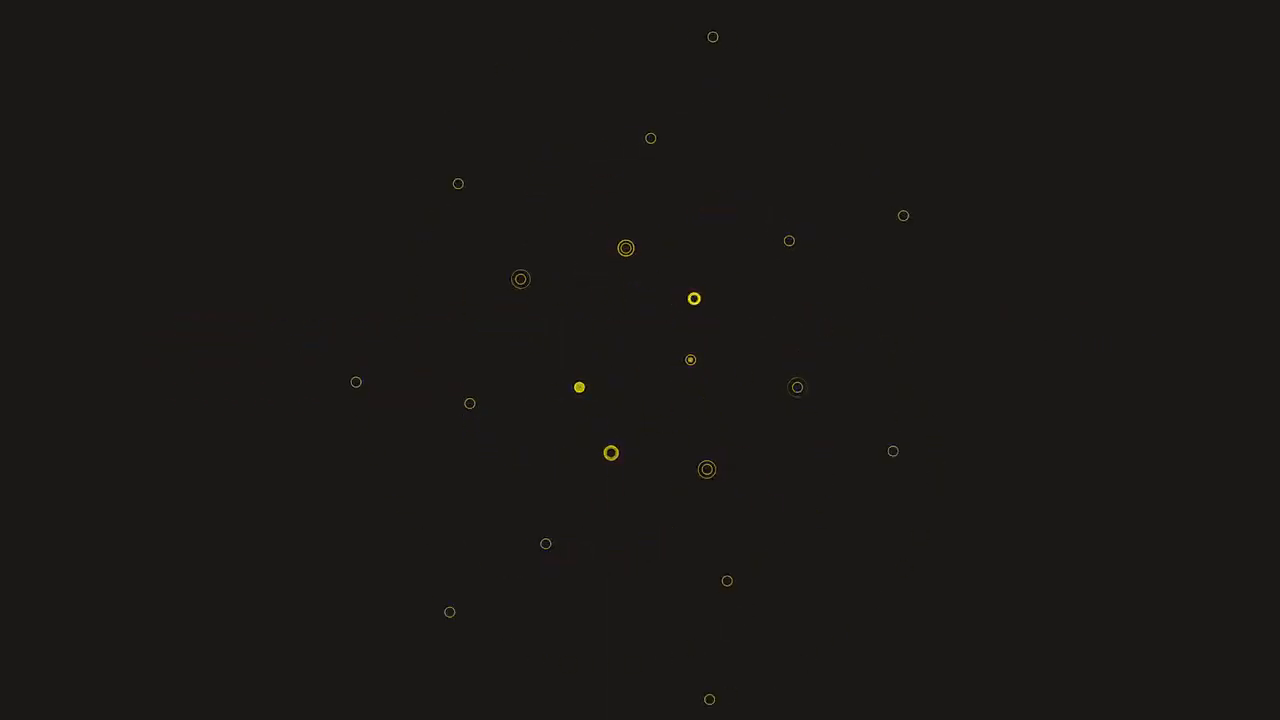
left_click(858, 248)
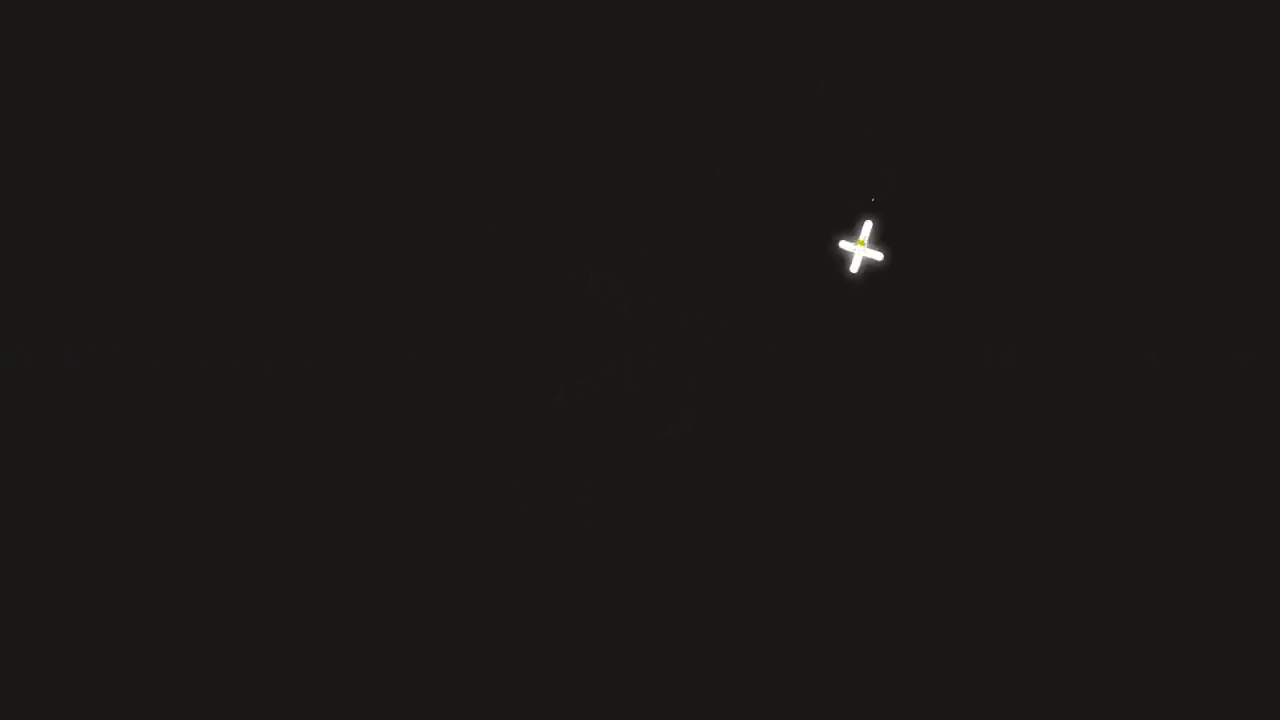